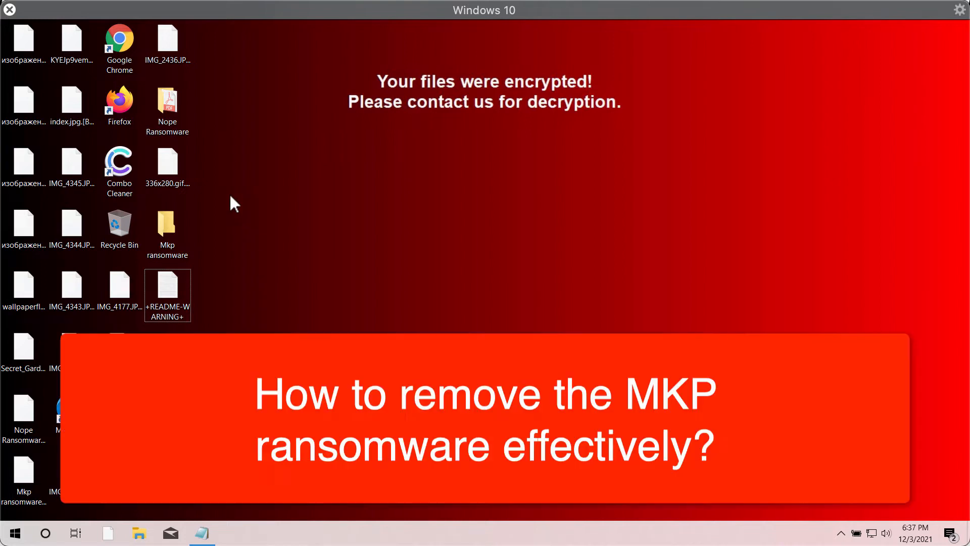
Inspect the encrypted desktop files like index.jpg and IMG_4344, and read the +README-WARNING+ ransom note
{"action": "left_click", "coordinate": [167, 162]}
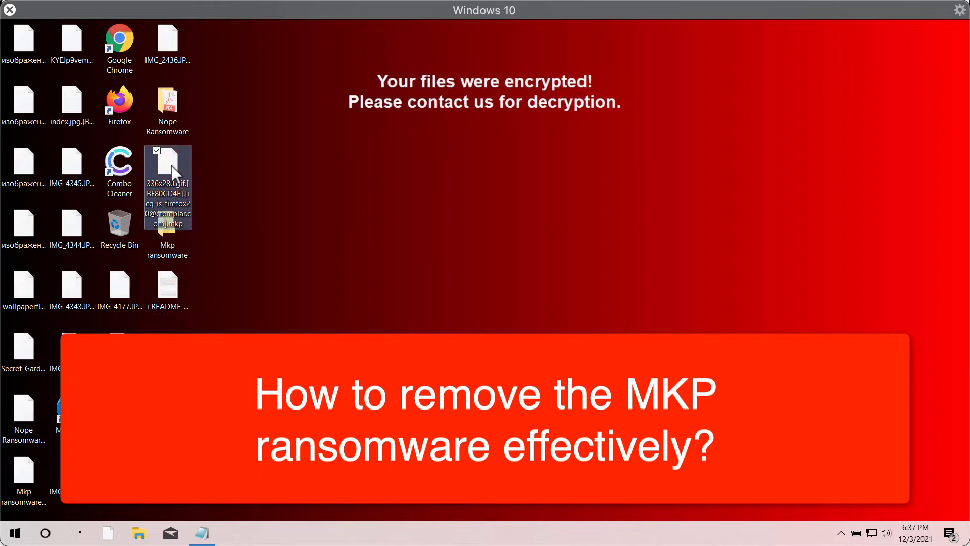
{"action": "mouse_move", "coordinate": [264, 157]}
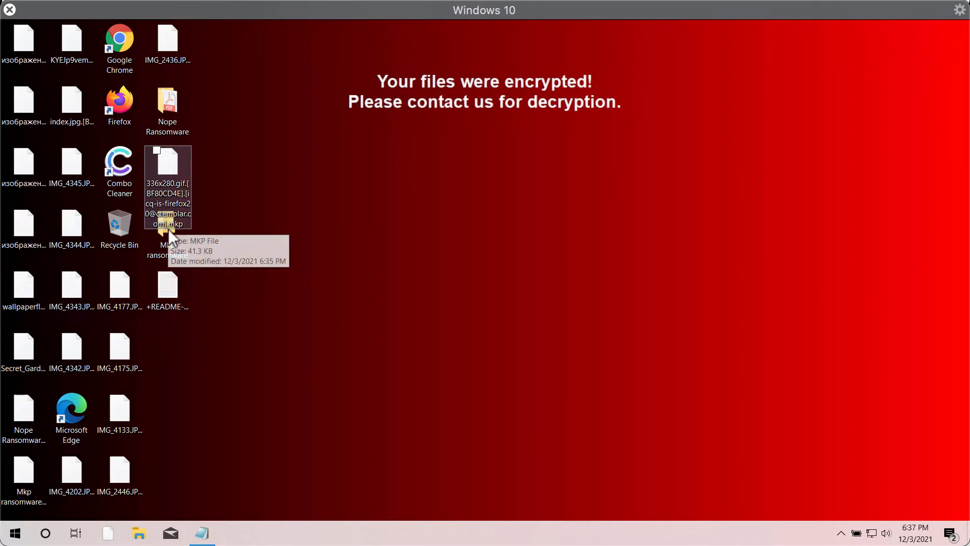
{"action": "mouse_move", "coordinate": [187, 234]}
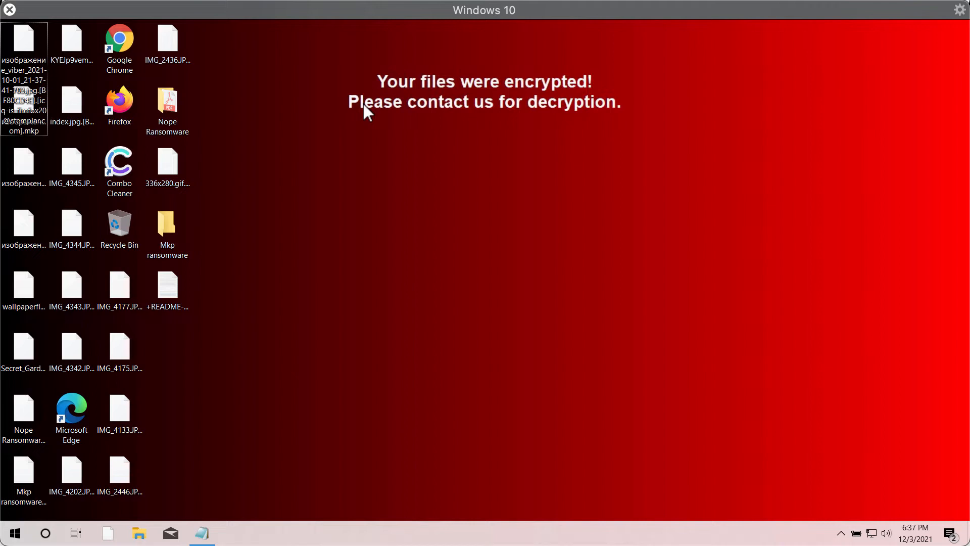
{"action": "left_click", "coordinate": [71, 166]}
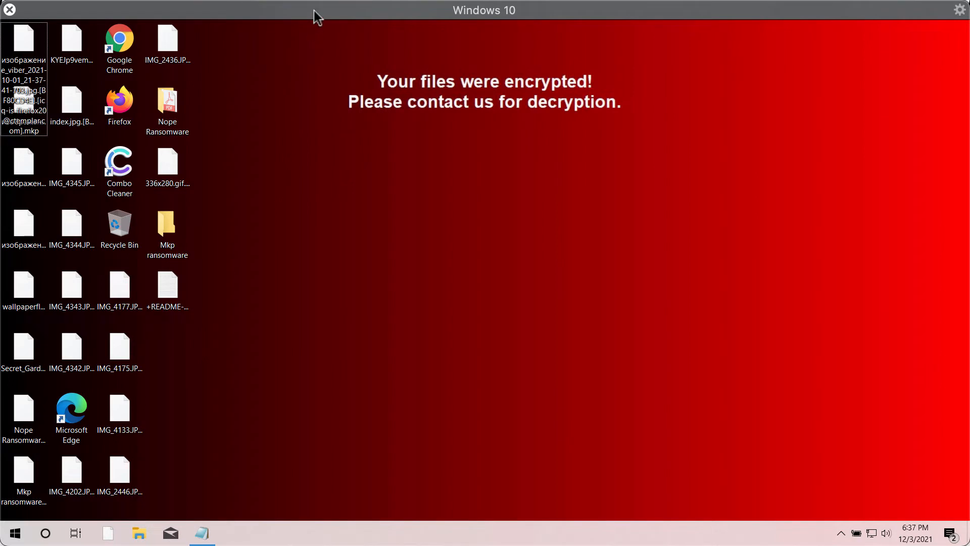
{"action": "mouse_move", "coordinate": [286, 185]}
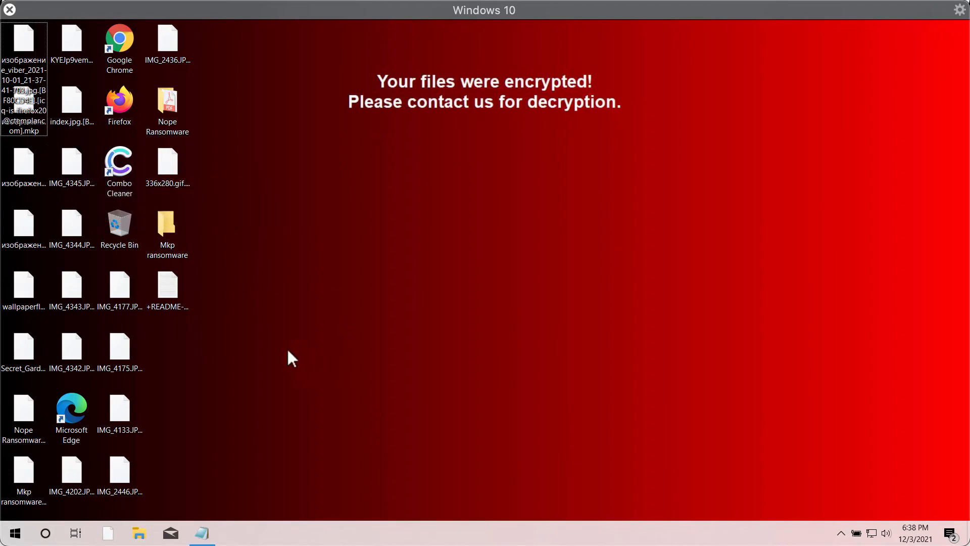
{"action": "mouse_move", "coordinate": [239, 362]}
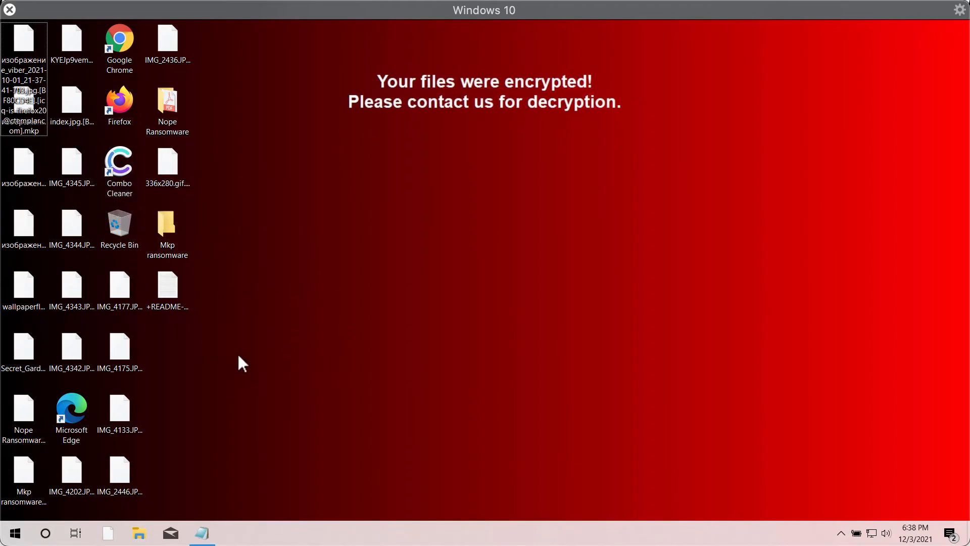
{"action": "mouse_move", "coordinate": [312, 214]}
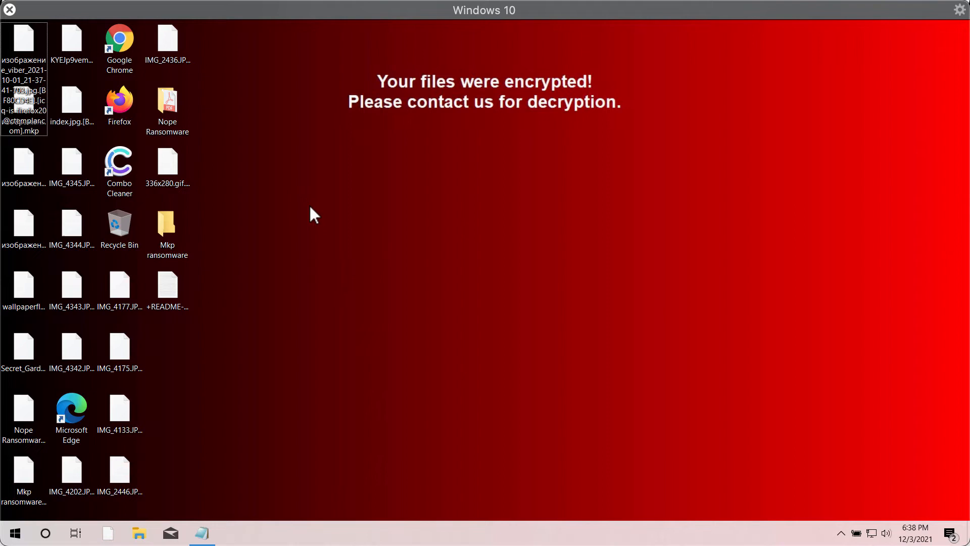
{"action": "mouse_move", "coordinate": [256, 286]}
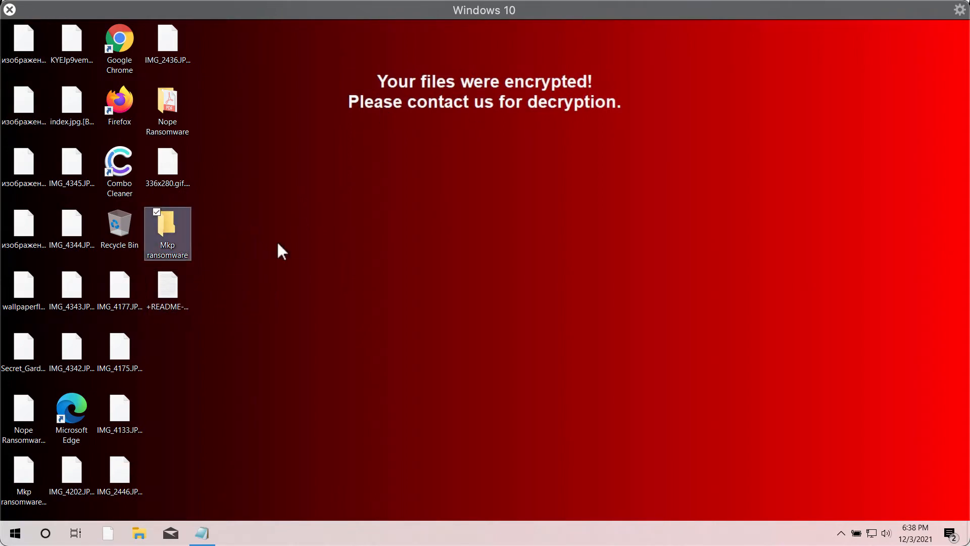
{"action": "mouse_move", "coordinate": [269, 218]}
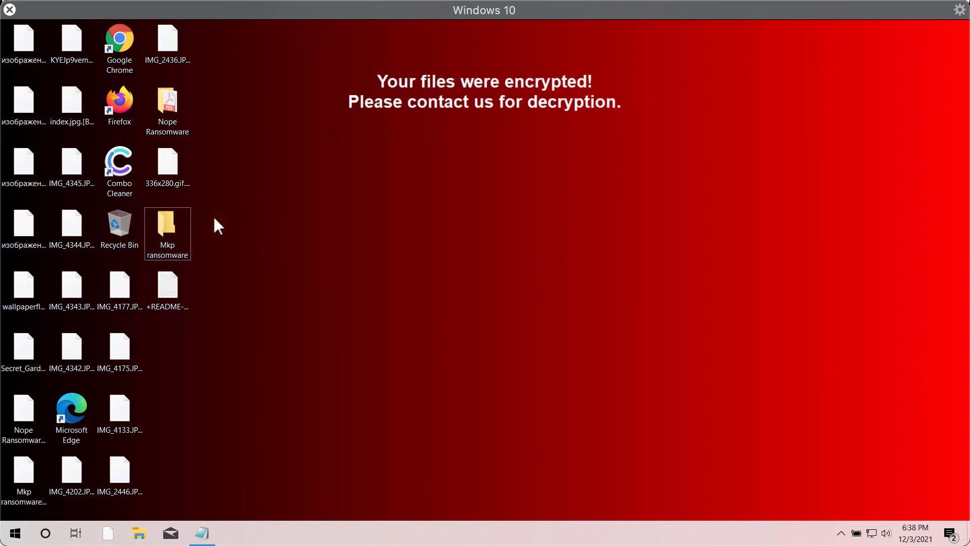
{"action": "left_click", "coordinate": [72, 101]}
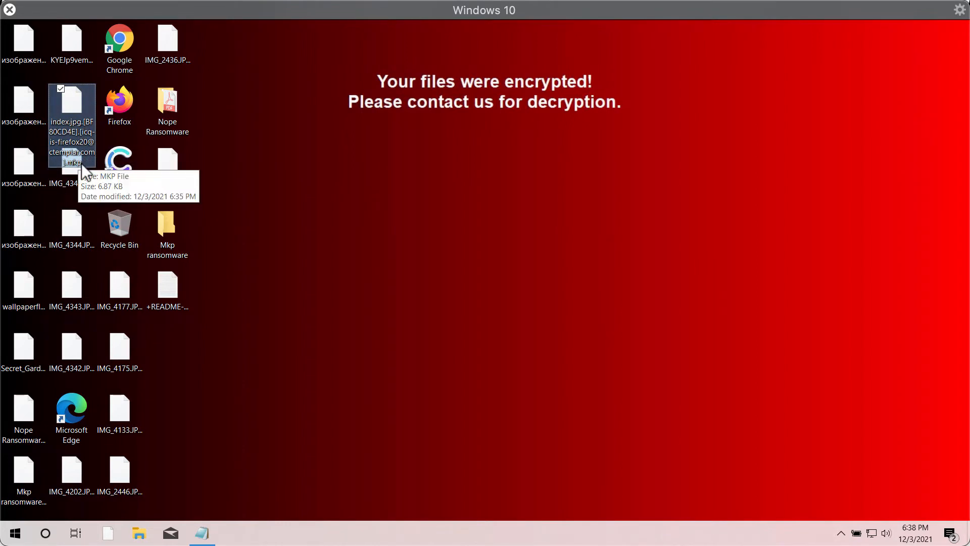
{"action": "mouse_move", "coordinate": [84, 141]}
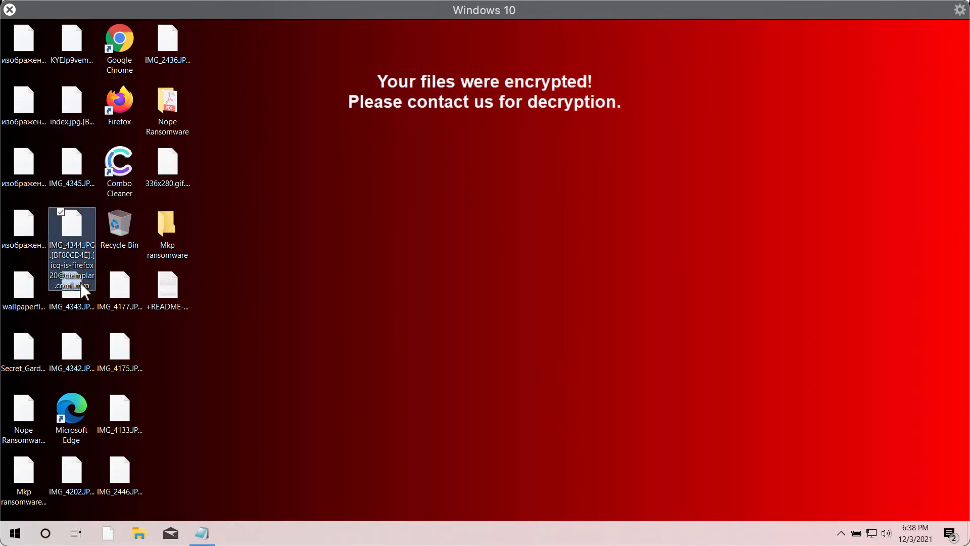
{"action": "left_click", "coordinate": [327, 289]}
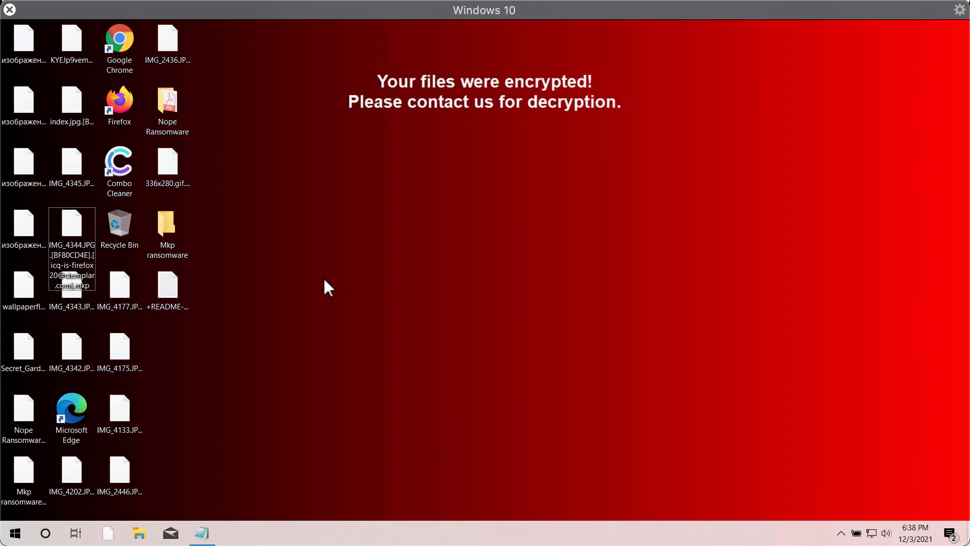
{"action": "double_click", "coordinate": [167, 284]}
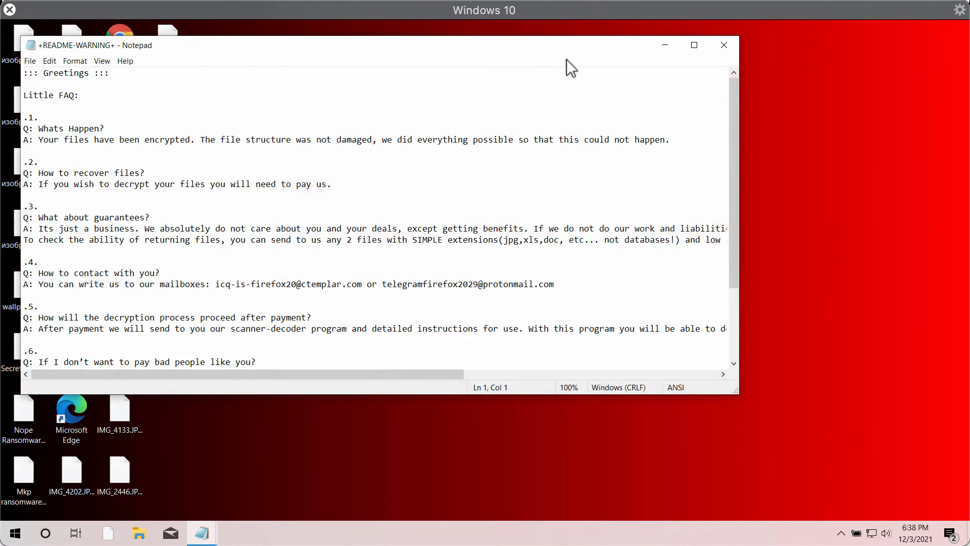
{"action": "left_click", "coordinate": [724, 45]}
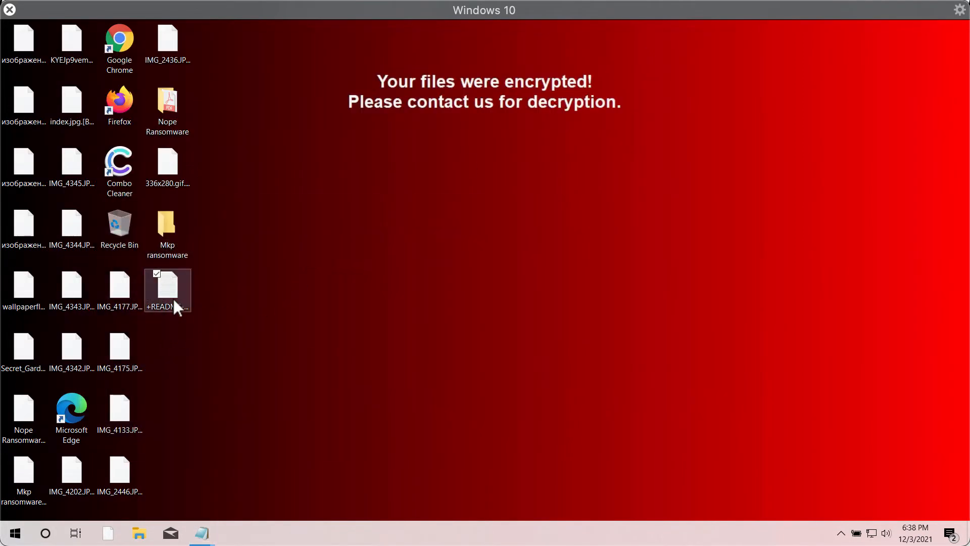
Browse the Documents and Downloads folders and view the ransom note found in Downloads
{"action": "left_click", "coordinate": [168, 287]}
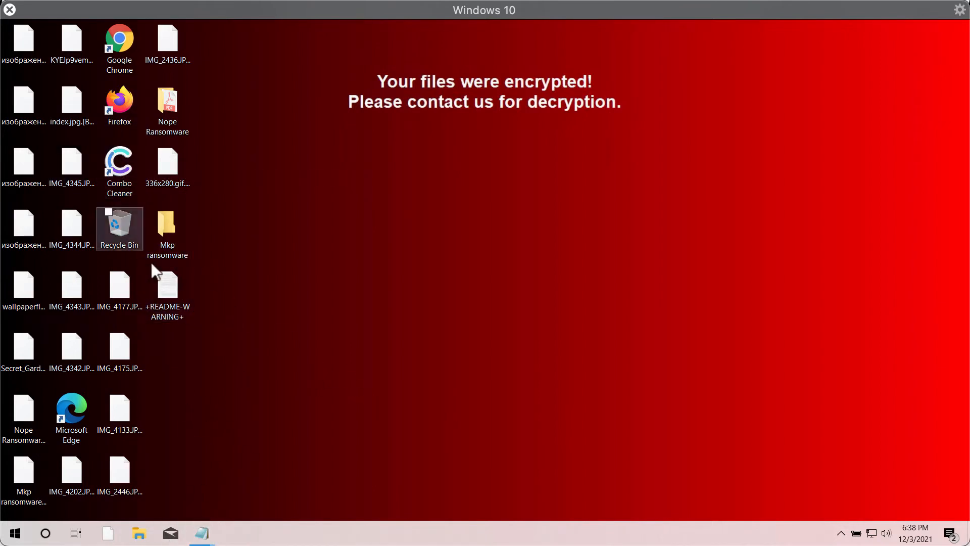
{"action": "double_click", "coordinate": [120, 226]}
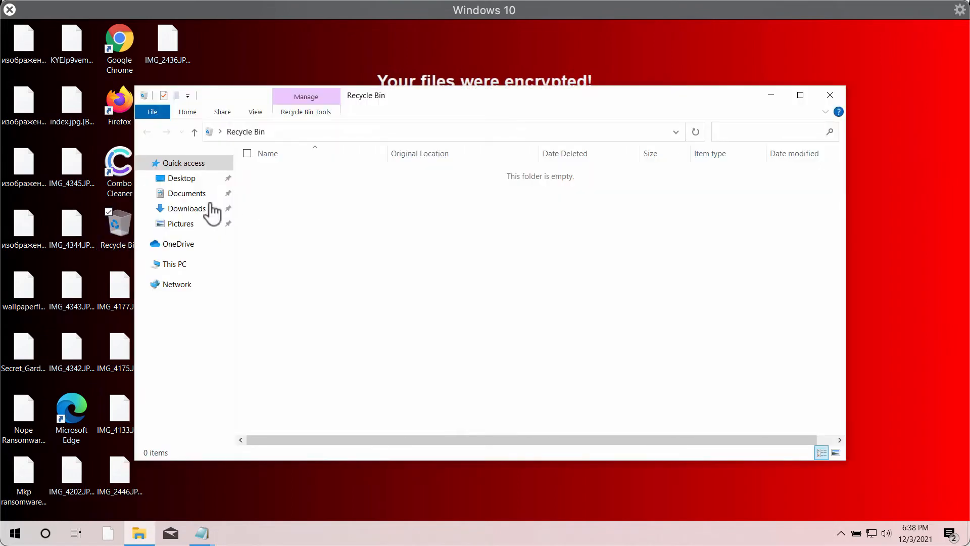
{"action": "left_click", "coordinate": [186, 193]}
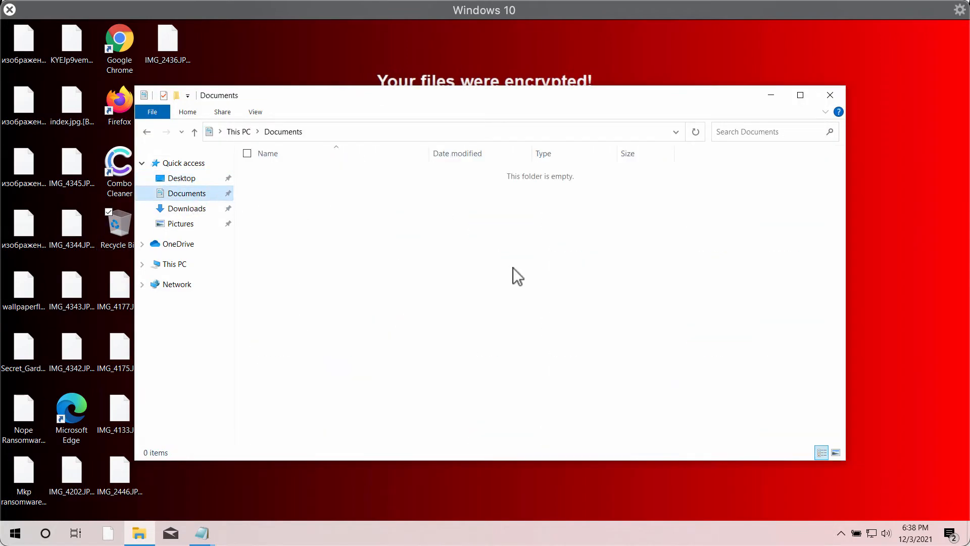
{"action": "left_click", "coordinate": [186, 208]}
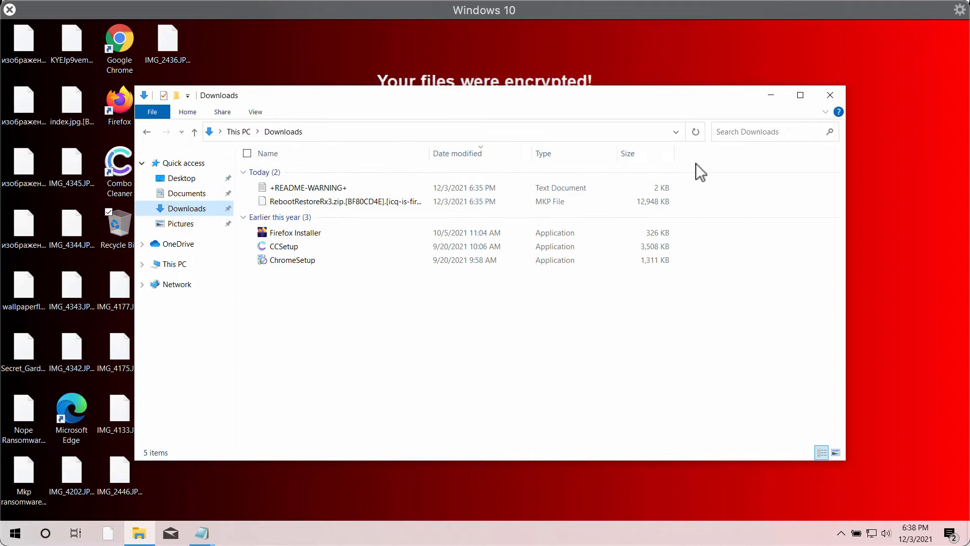
{"action": "left_click", "coordinate": [830, 95]}
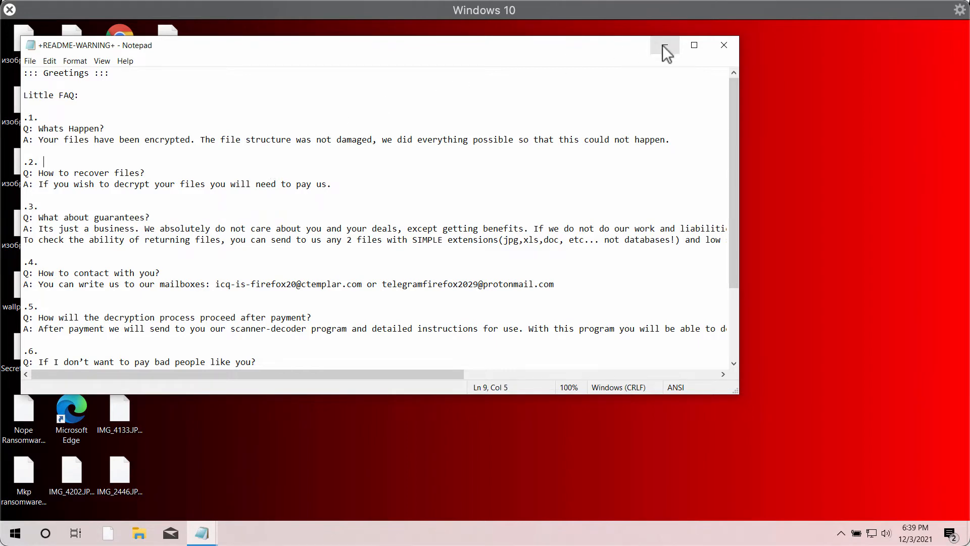
{"action": "left_click", "coordinate": [665, 45]}
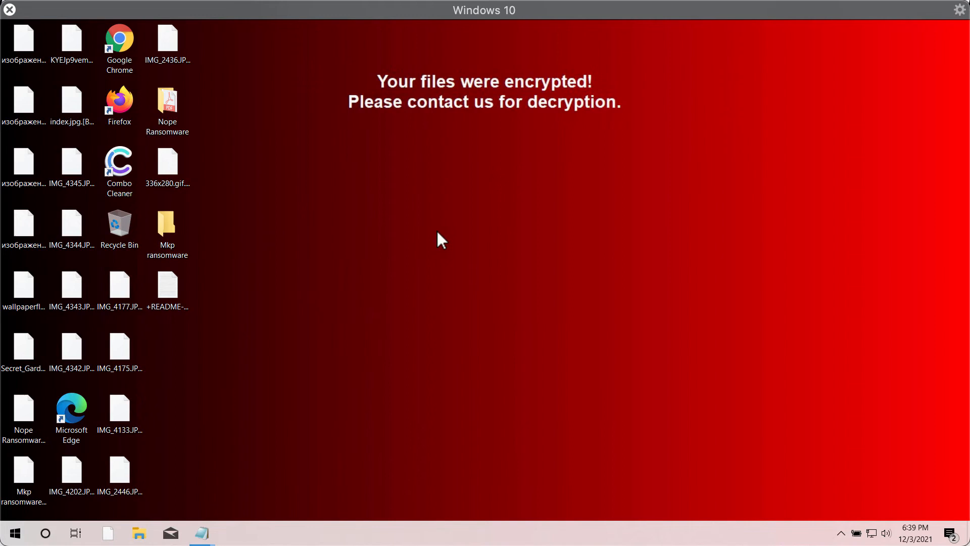
{"action": "mouse_move", "coordinate": [435, 316]}
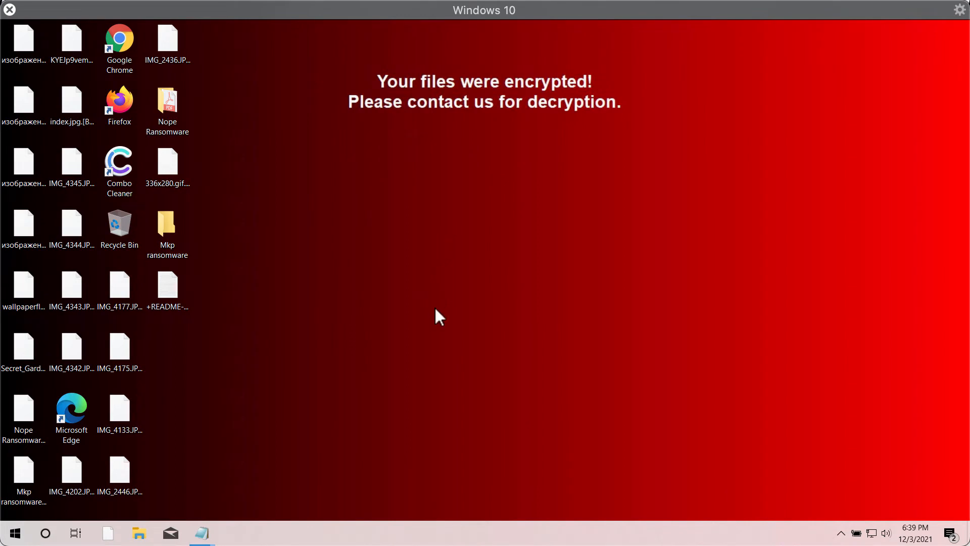
{"action": "mouse_move", "coordinate": [577, 259]}
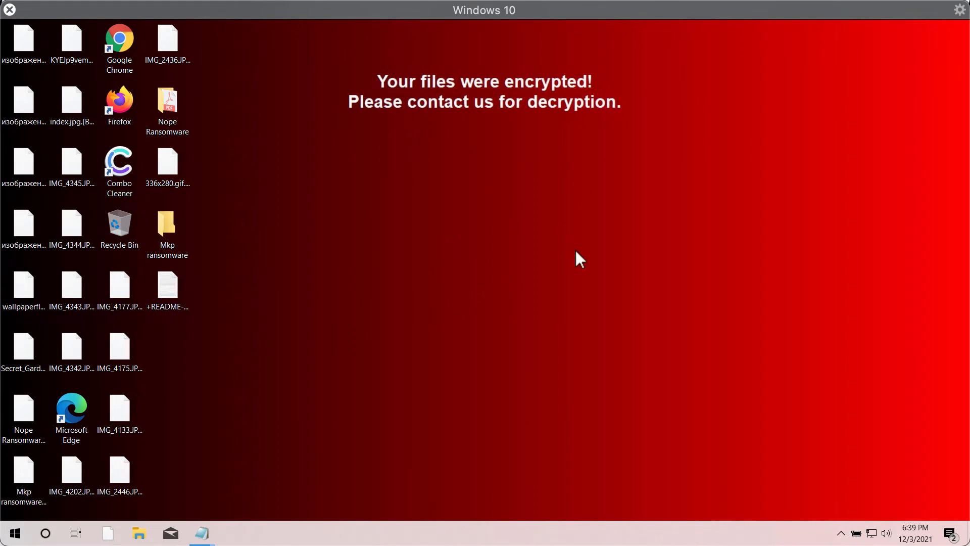
{"action": "mouse_move", "coordinate": [562, 42]}
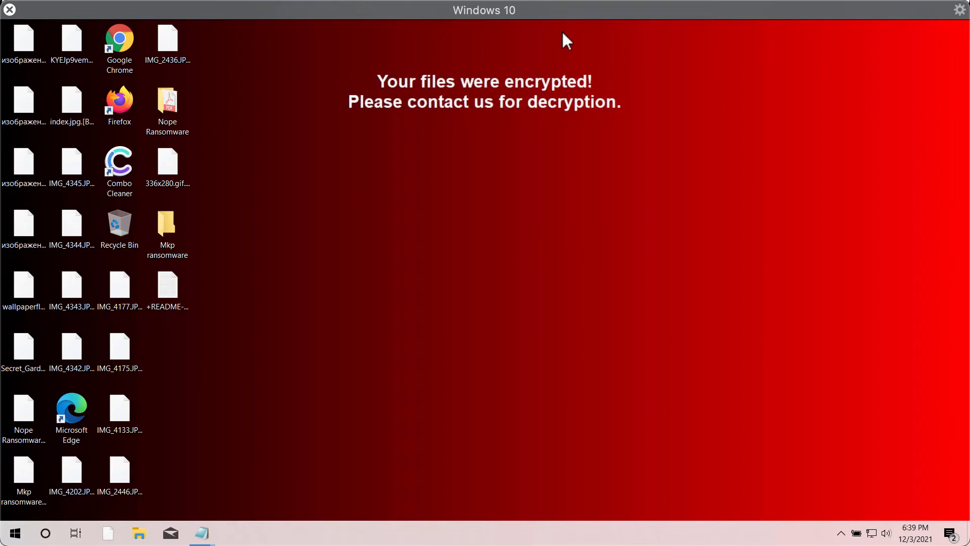
{"action": "mouse_move", "coordinate": [319, 350]}
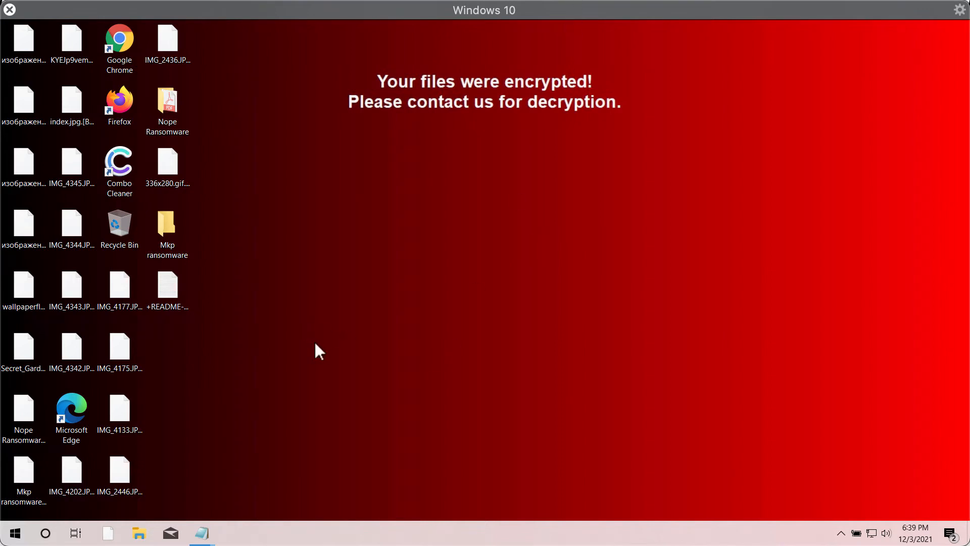
{"action": "mouse_move", "coordinate": [445, 297]}
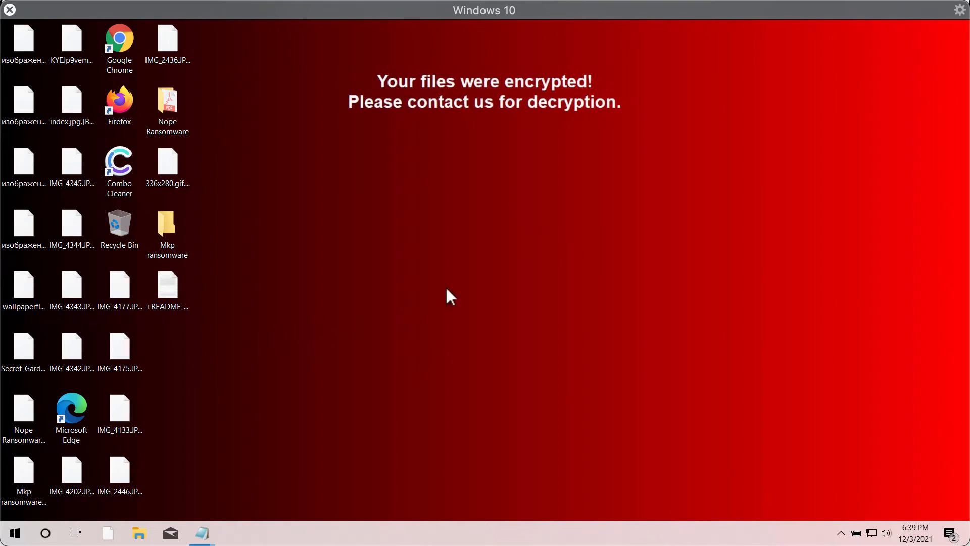
{"action": "mouse_move", "coordinate": [449, 234]}
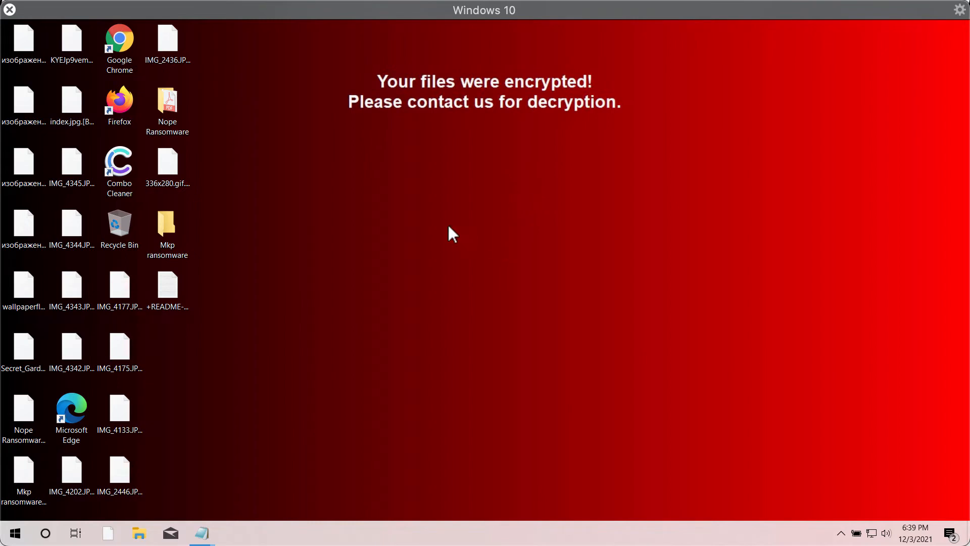
{"action": "mouse_move", "coordinate": [171, 61]}
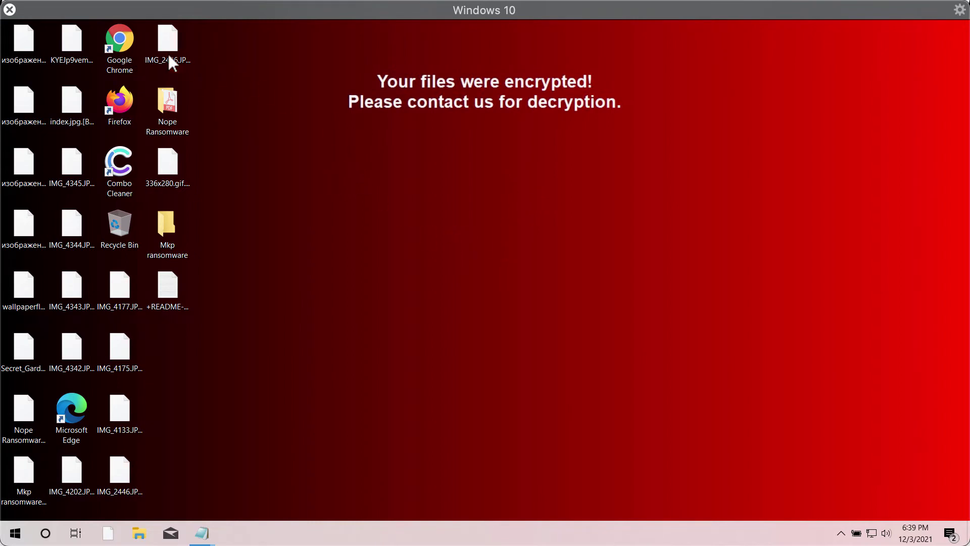
Visit the Combo Cleaner website in Google Chrome, then launch Combo Cleaner from the desktop
{"action": "left_click", "coordinate": [119, 41]}
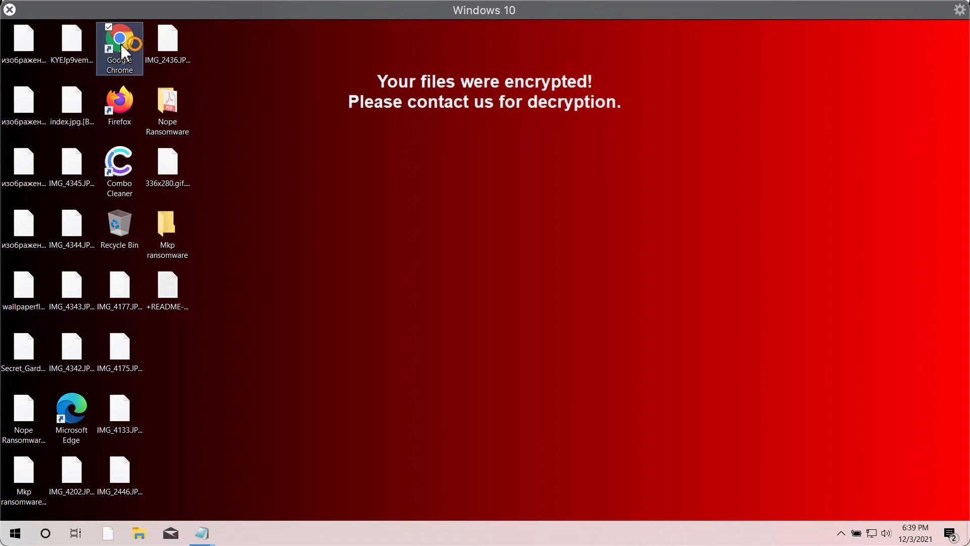
{"action": "double_click", "coordinate": [120, 39]}
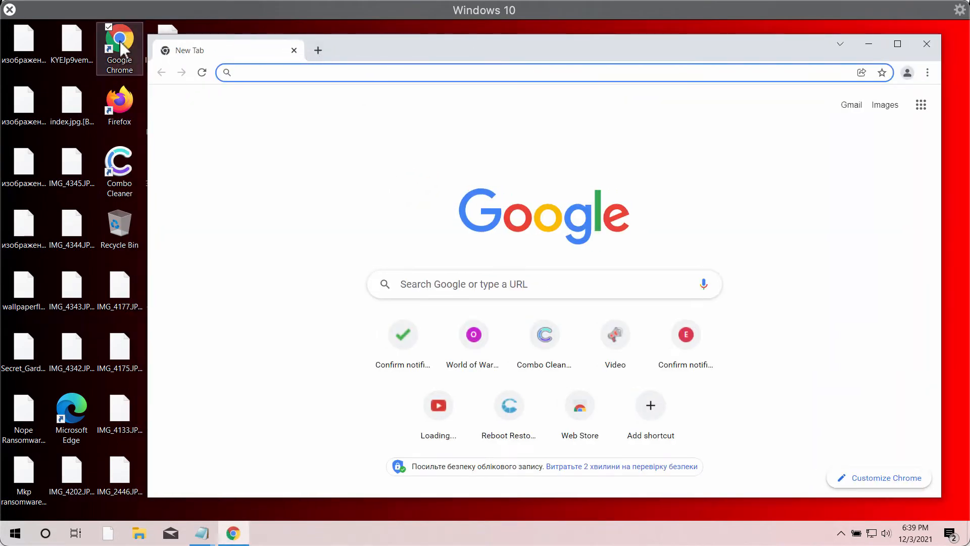
{"action": "mouse_move", "coordinate": [419, 62]}
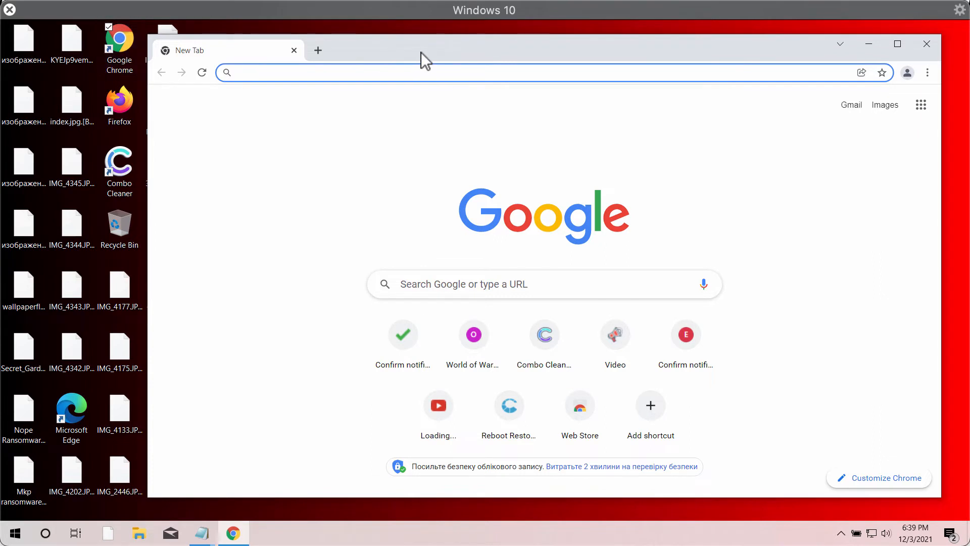
{"action": "mouse_move", "coordinate": [535, 354]}
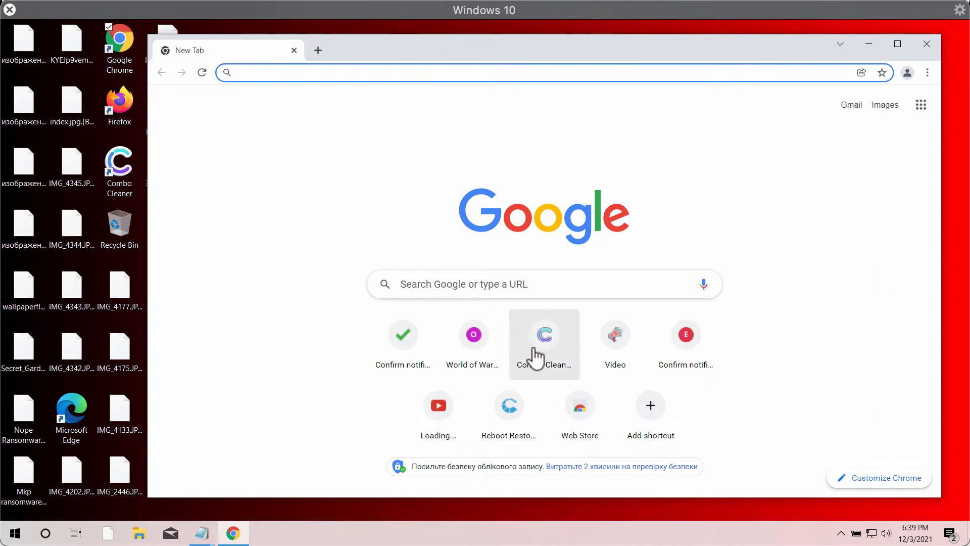
{"action": "left_click", "coordinate": [545, 335]}
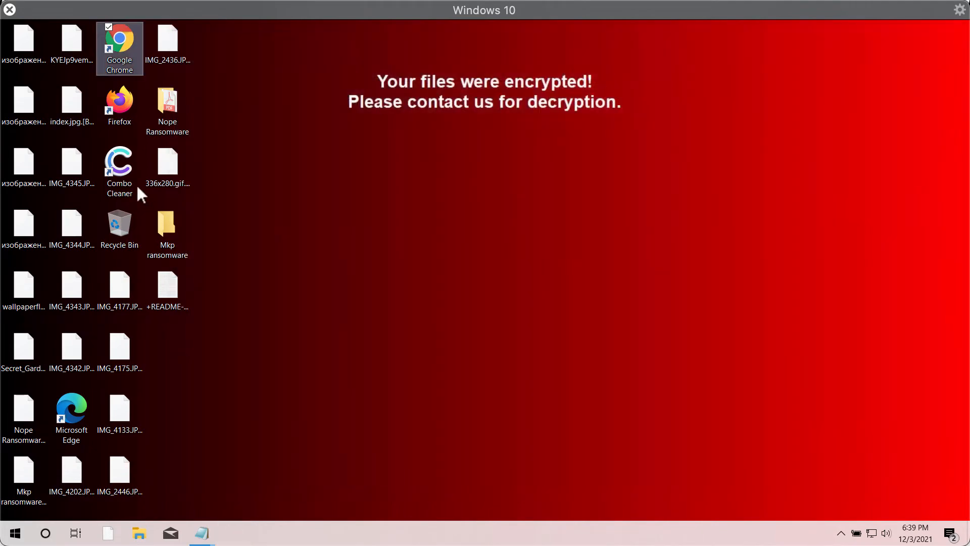
{"action": "double_click", "coordinate": [119, 167]}
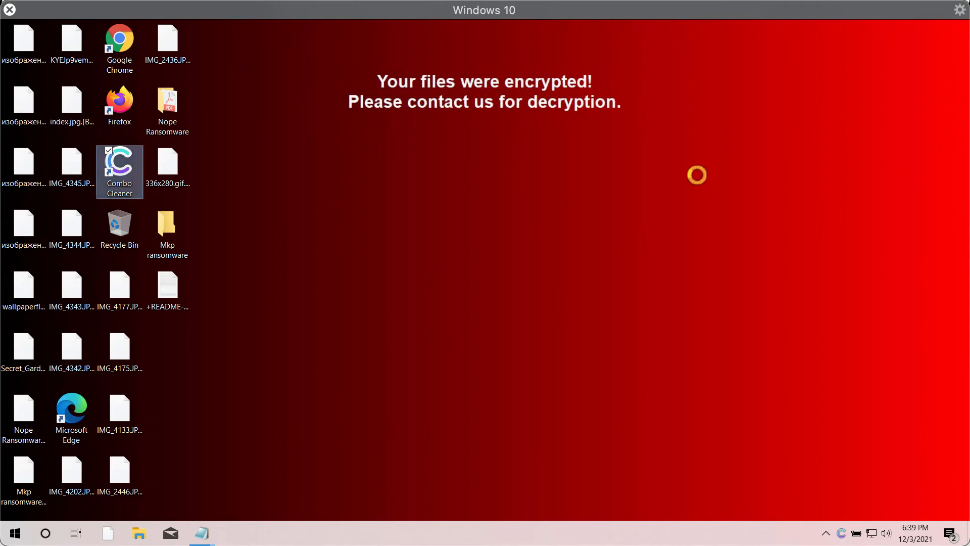
{"action": "double_click", "coordinate": [120, 169]}
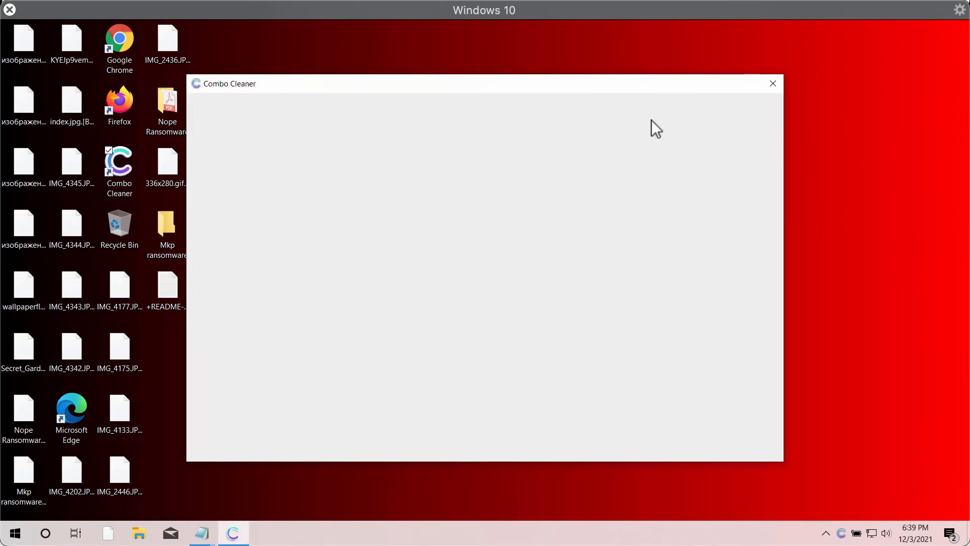
{"action": "mouse_move", "coordinate": [477, 91]}
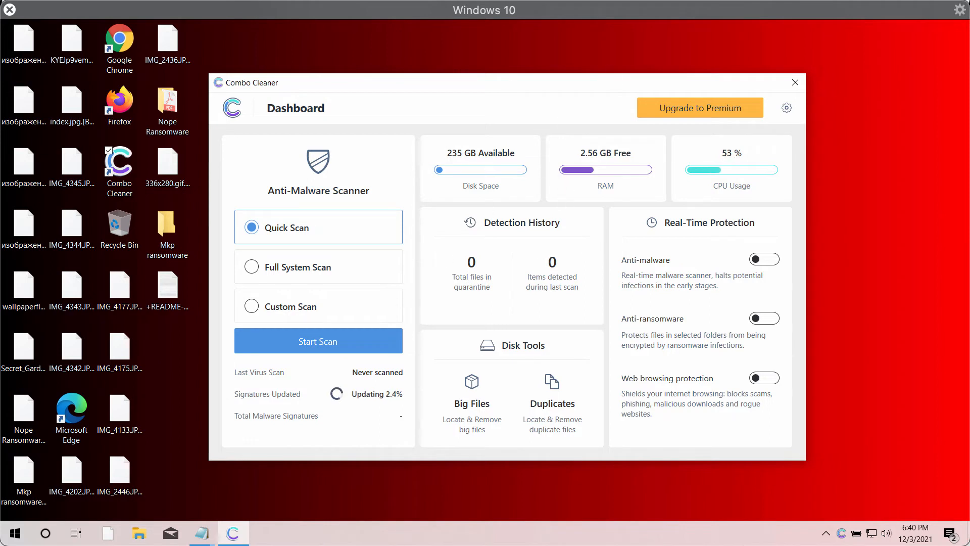
{"action": "mouse_move", "coordinate": [528, 96]}
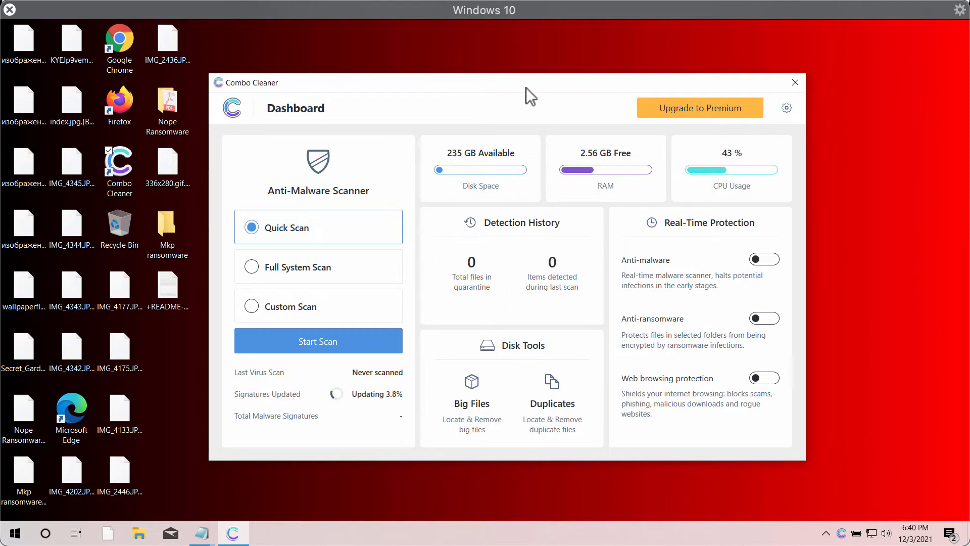
{"action": "mouse_move", "coordinate": [290, 315]}
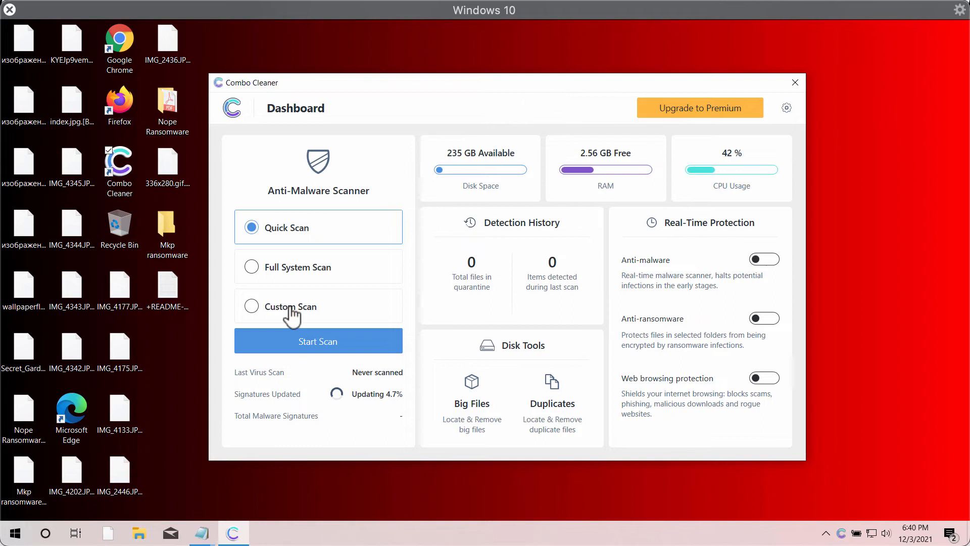
{"action": "mouse_move", "coordinate": [479, 88]}
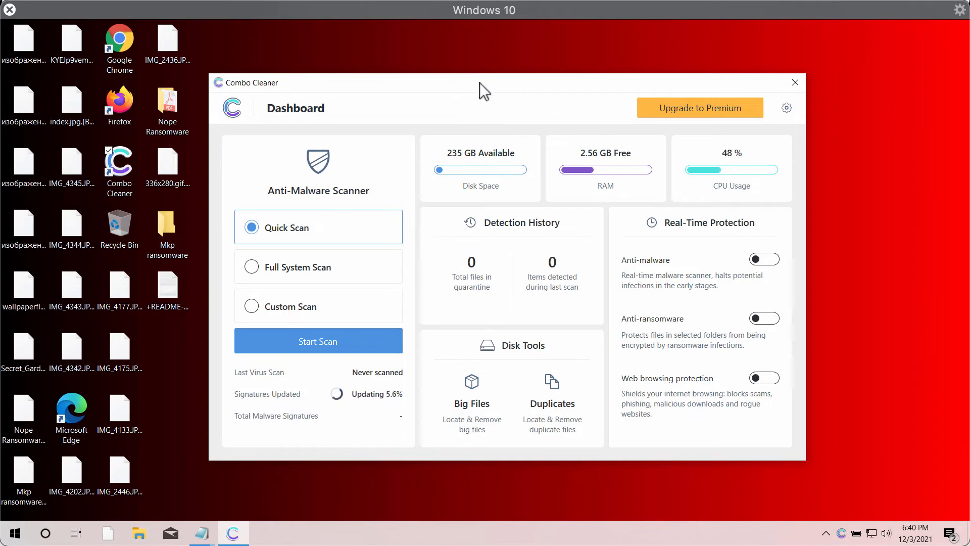
{"action": "mouse_move", "coordinate": [554, 112]}
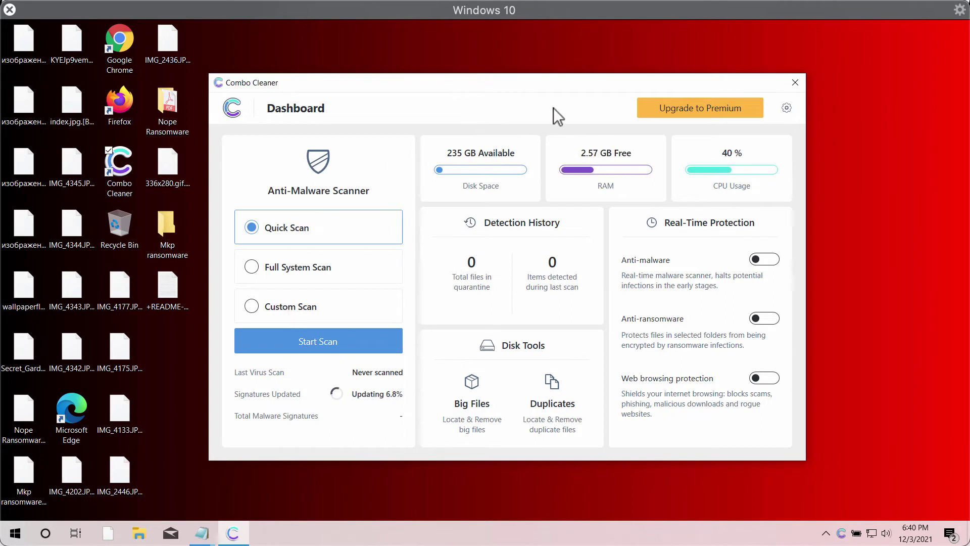
{"action": "mouse_move", "coordinate": [468, 280]}
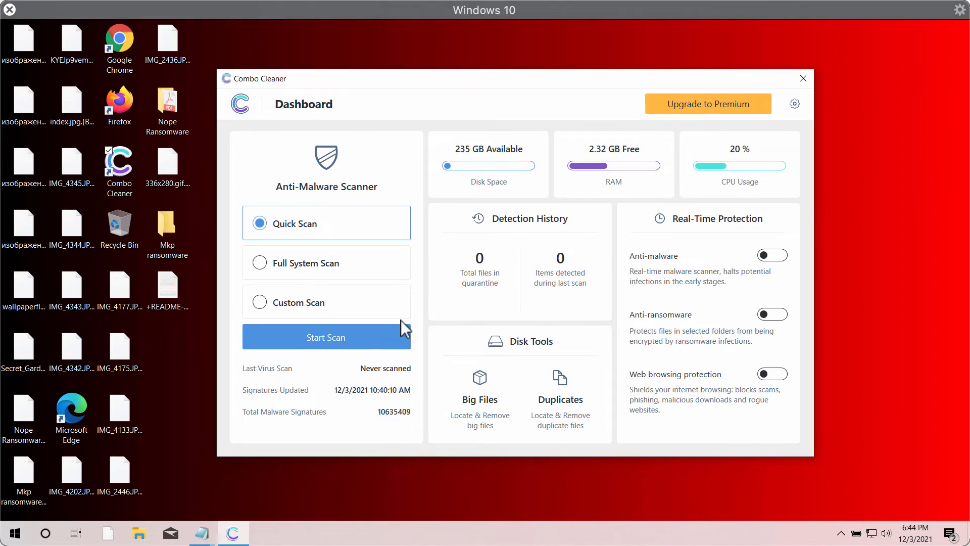
{"action": "mouse_move", "coordinate": [335, 249]}
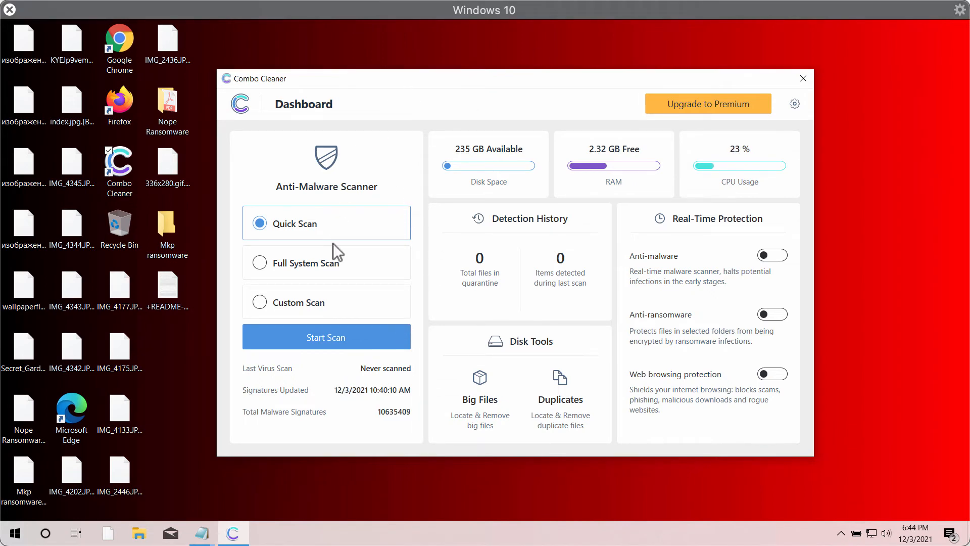
Start the Quick Scan to begin Combo Cleaner's initial computer scan
{"action": "left_click", "coordinate": [326, 336]}
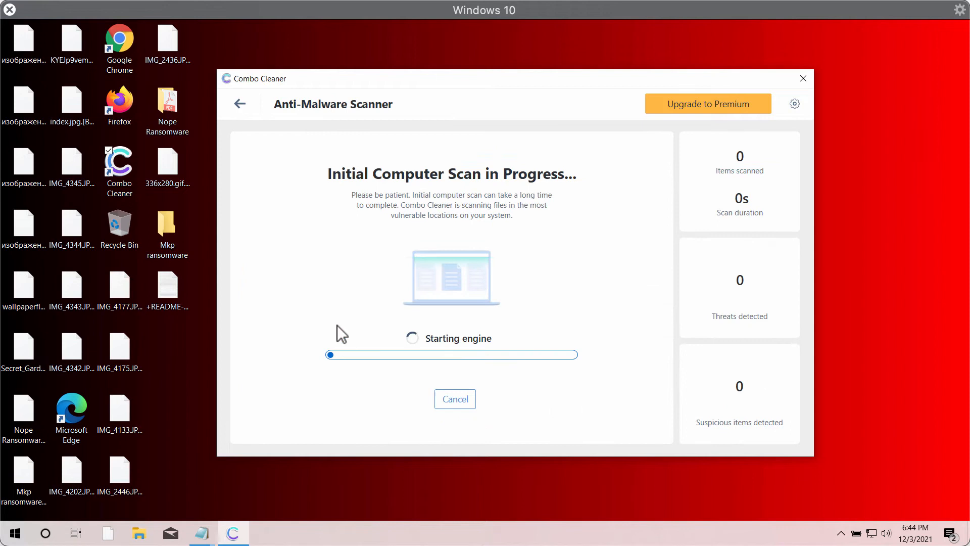
{"action": "mouse_move", "coordinate": [470, 105]}
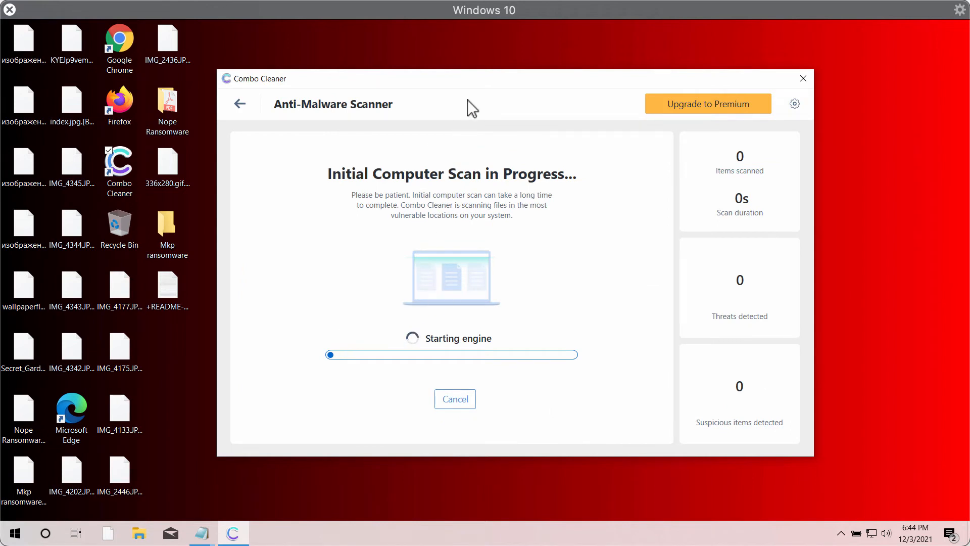
{"action": "mouse_move", "coordinate": [467, 89]}
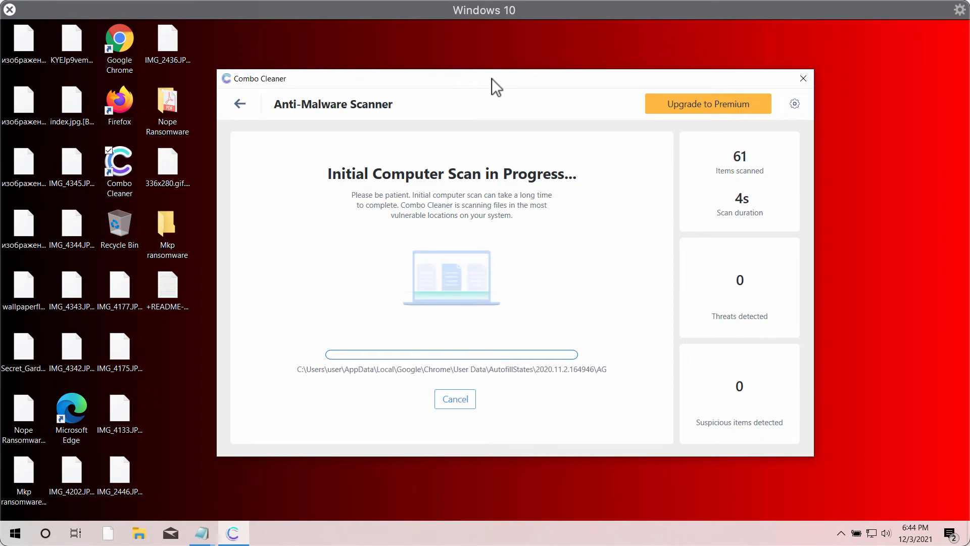
{"action": "mouse_move", "coordinate": [512, 103]}
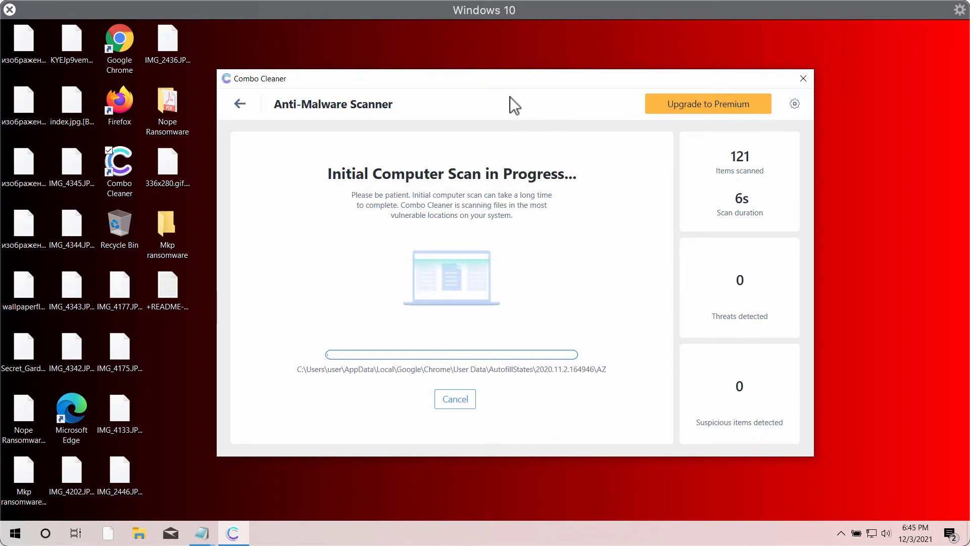
{"action": "mouse_move", "coordinate": [546, 91]}
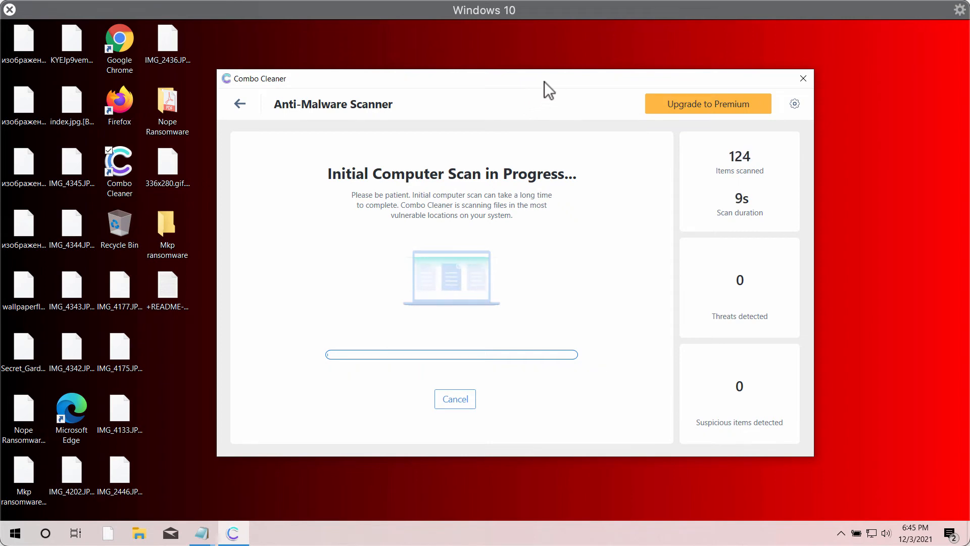
{"action": "mouse_move", "coordinate": [553, 118]}
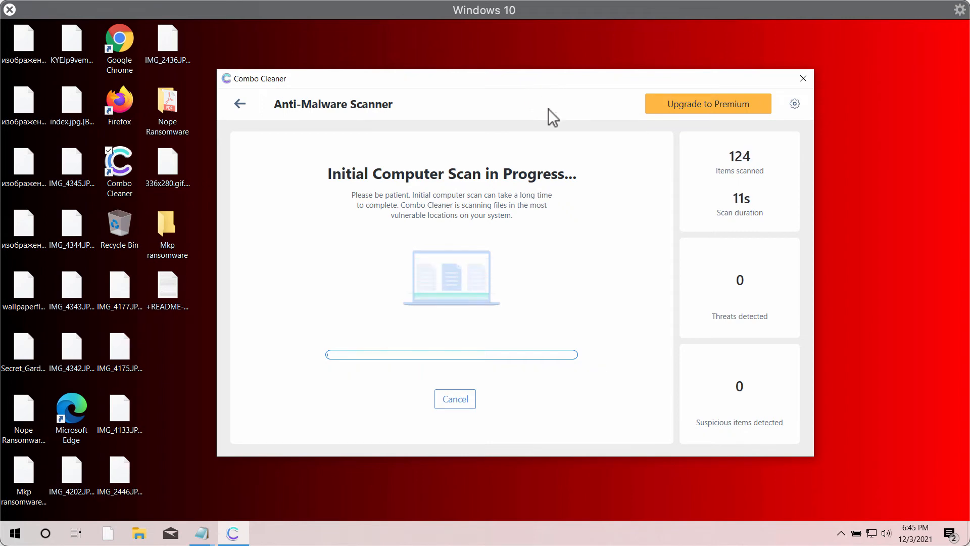
{"action": "mouse_move", "coordinate": [529, 86]}
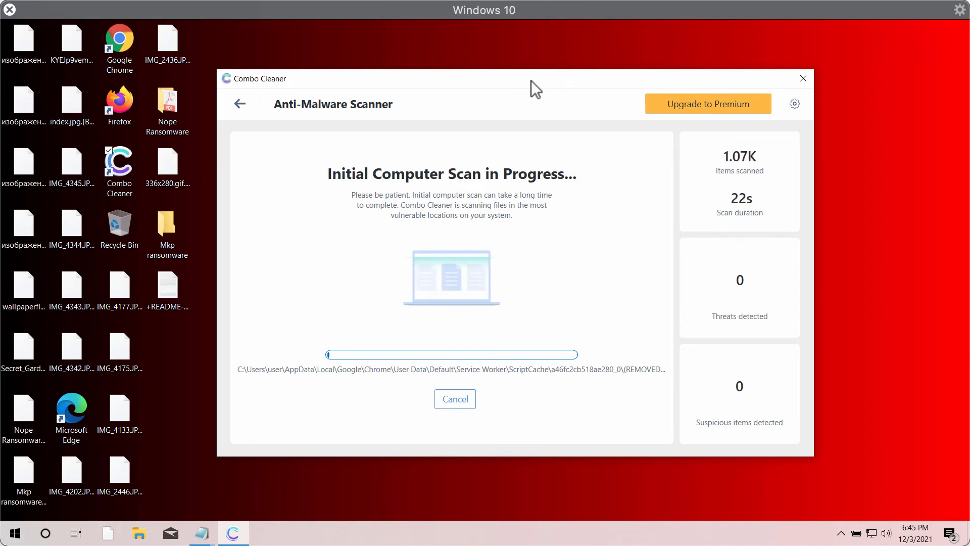
{"action": "mouse_move", "coordinate": [514, 96]}
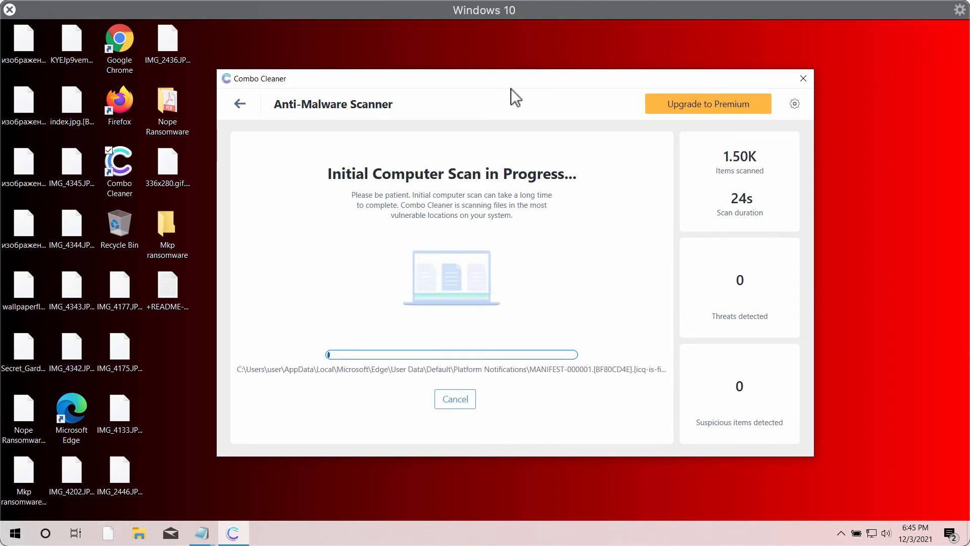
{"action": "mouse_move", "coordinate": [549, 94]}
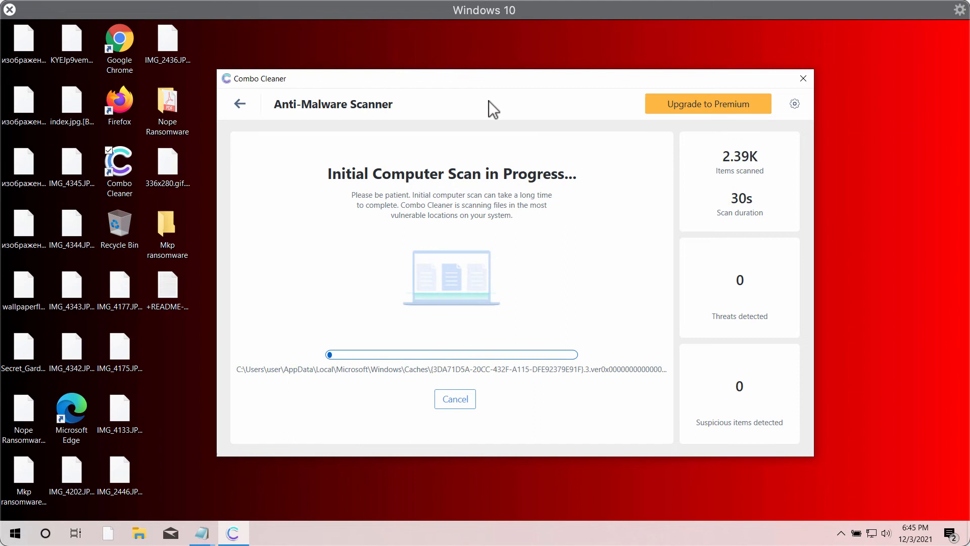
{"action": "mouse_move", "coordinate": [558, 92]}
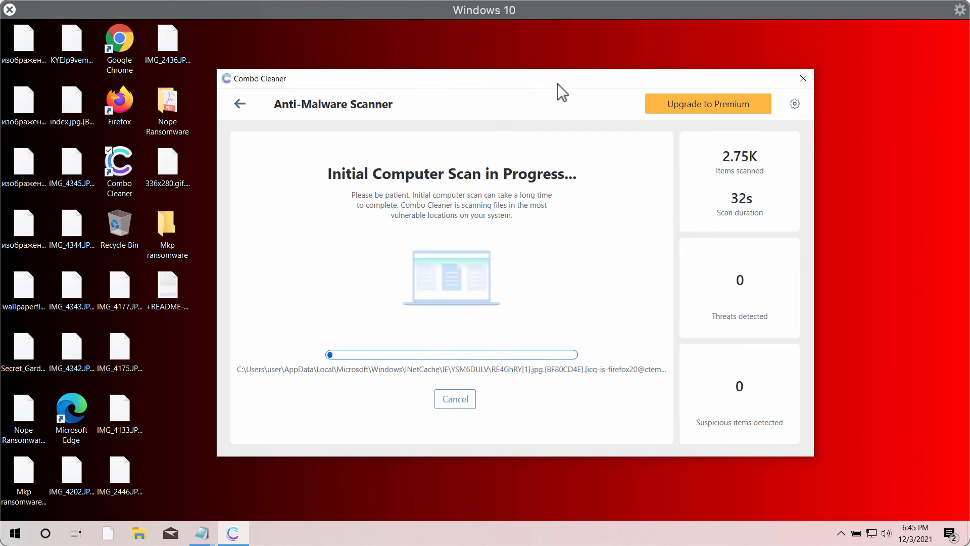
{"action": "mouse_move", "coordinate": [510, 110]}
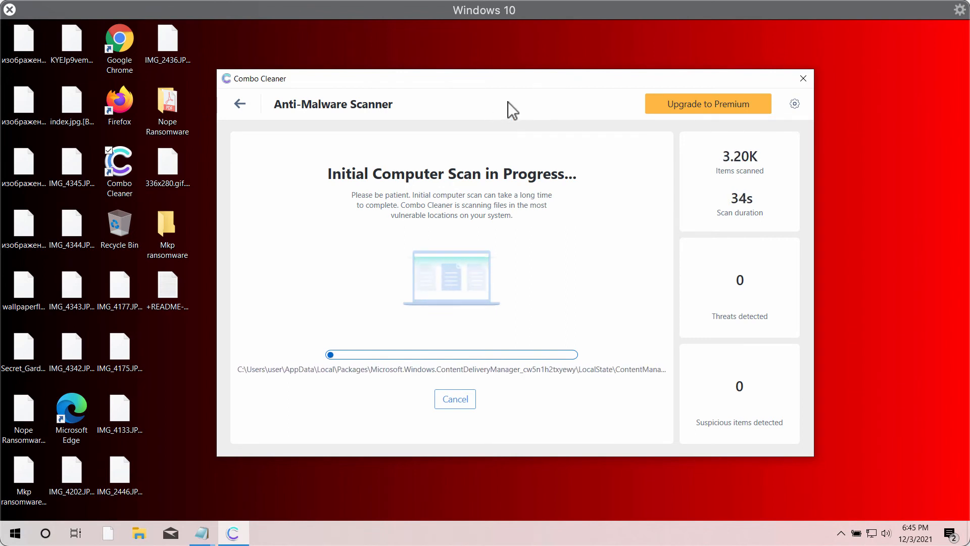
{"action": "mouse_move", "coordinate": [548, 90]}
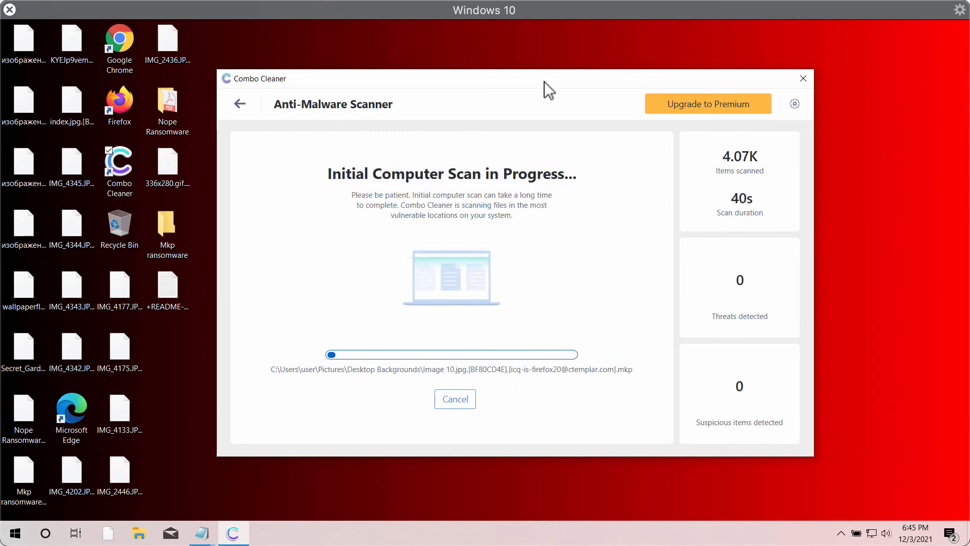
{"action": "mouse_move", "coordinate": [618, 158]}
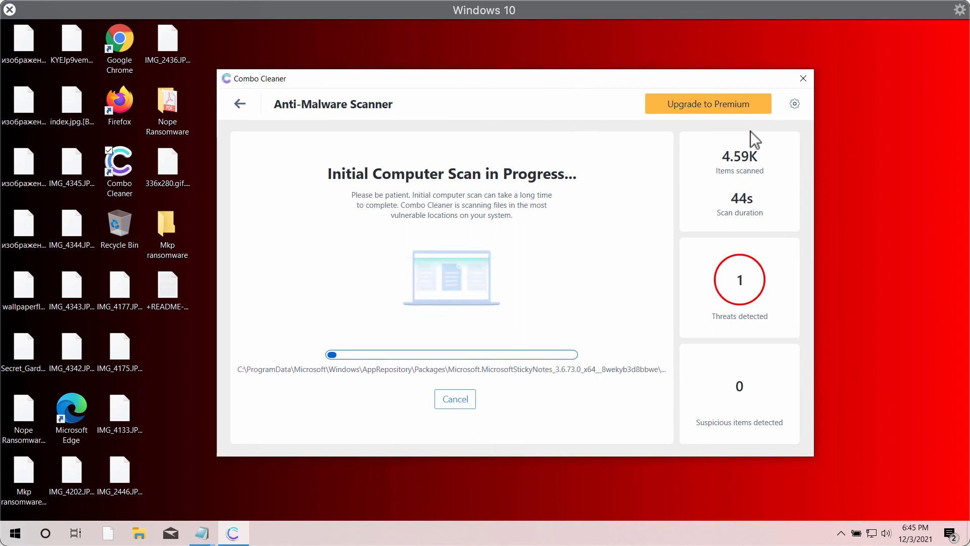
{"action": "left_click", "coordinate": [794, 104]}
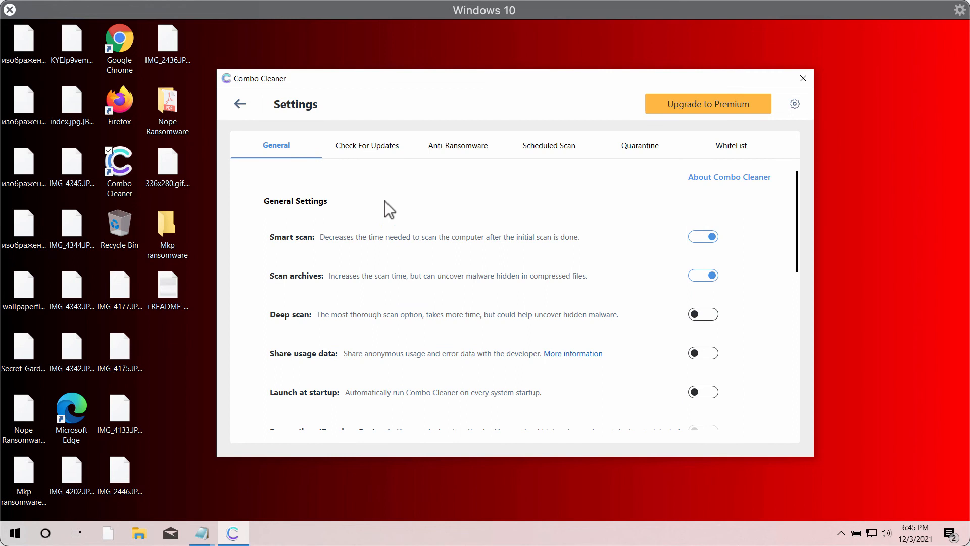
{"action": "mouse_move", "coordinate": [461, 136]}
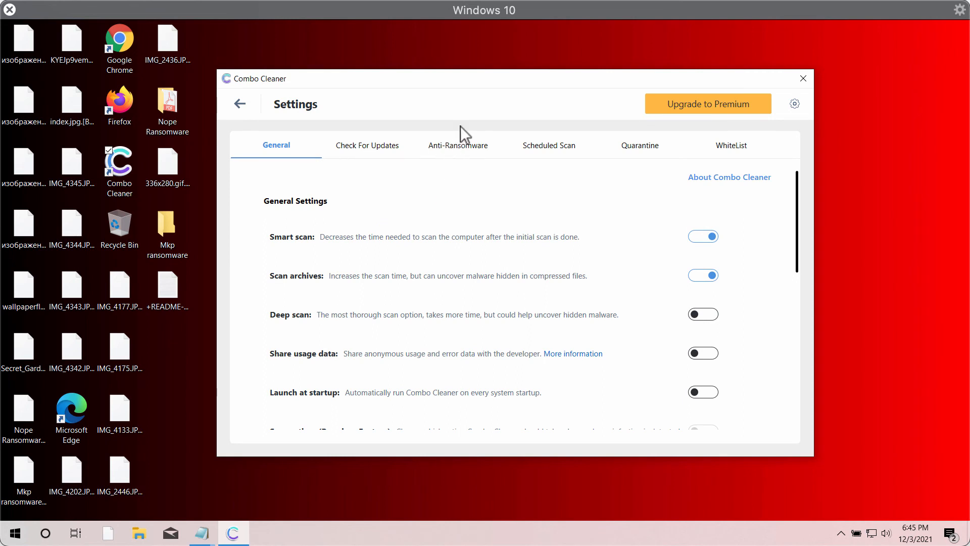
{"action": "left_click", "coordinate": [458, 146]}
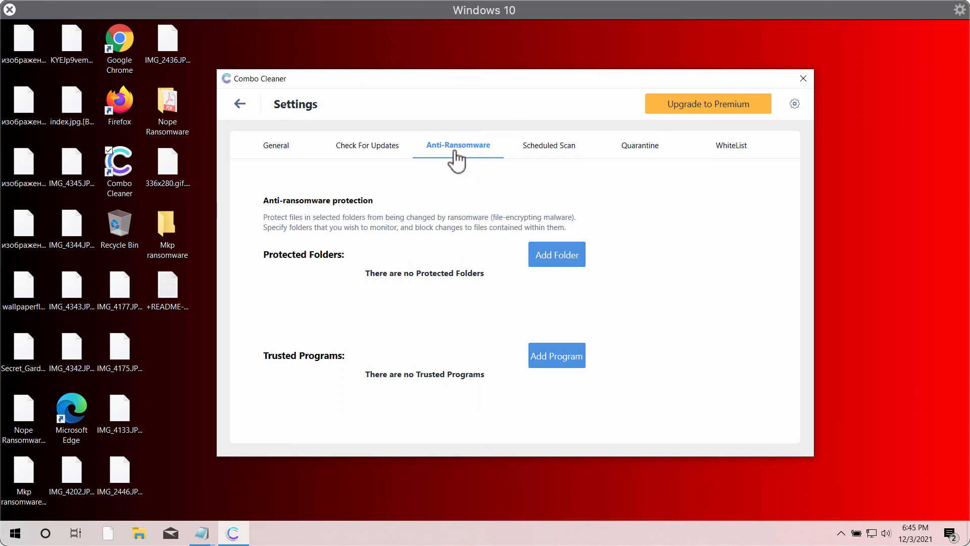
{"action": "mouse_move", "coordinate": [495, 264]}
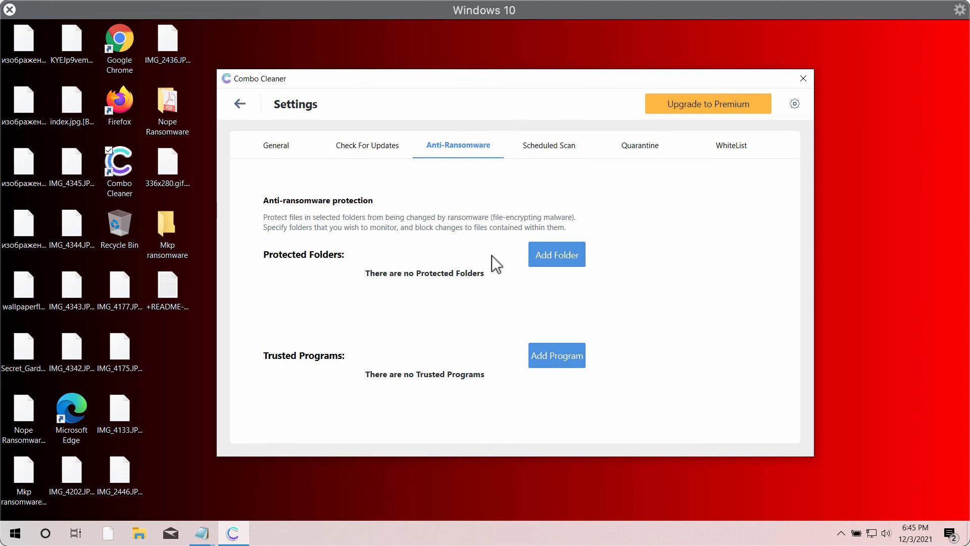
{"action": "mouse_move", "coordinate": [265, 134]}
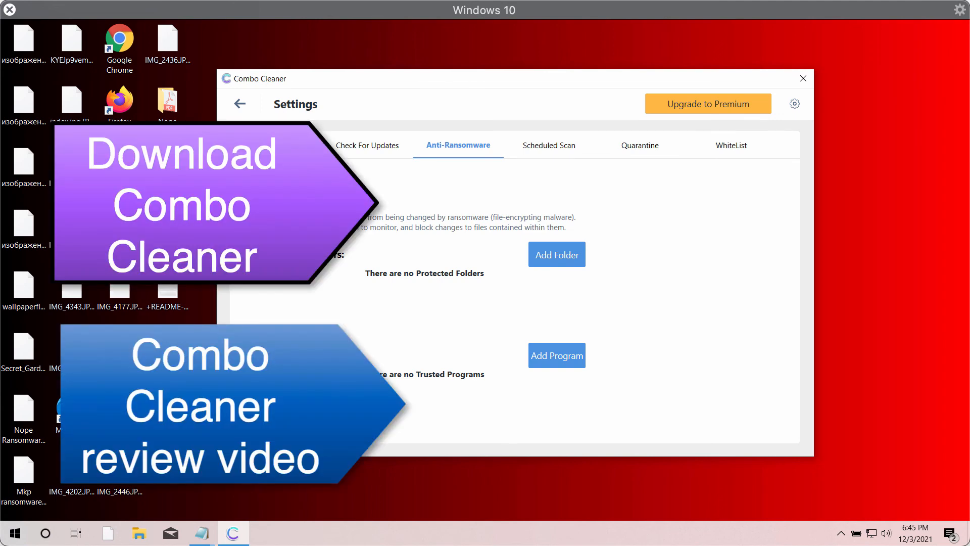
{"action": "left_click", "coordinate": [240, 103]}
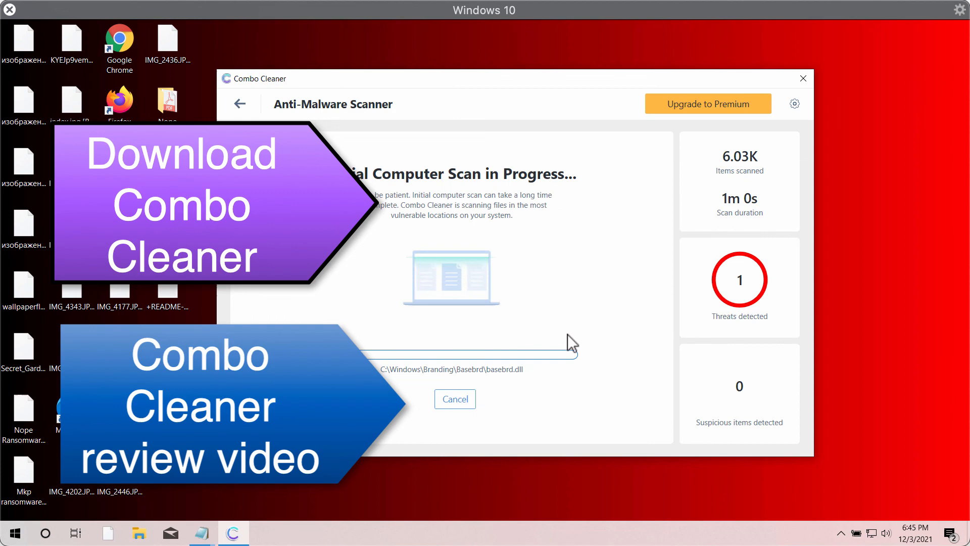
Review the finished scan results showing the infected malware executable on the desktop
{"action": "left_click", "coordinate": [454, 398]}
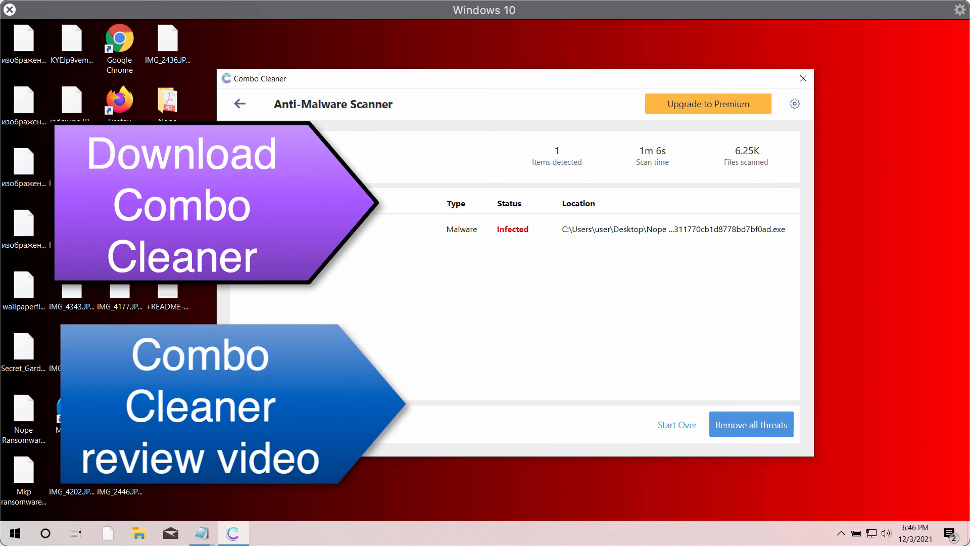
{"action": "mouse_move", "coordinate": [465, 95]}
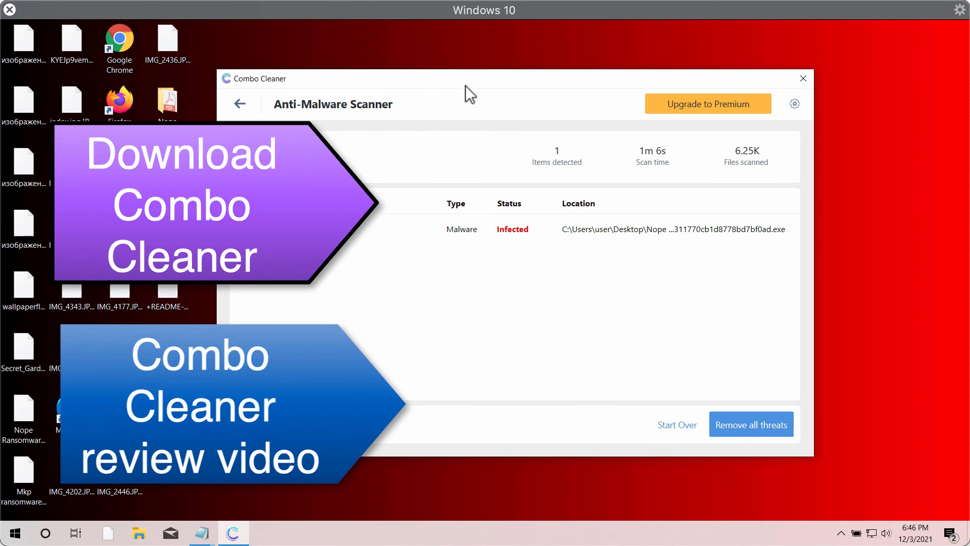